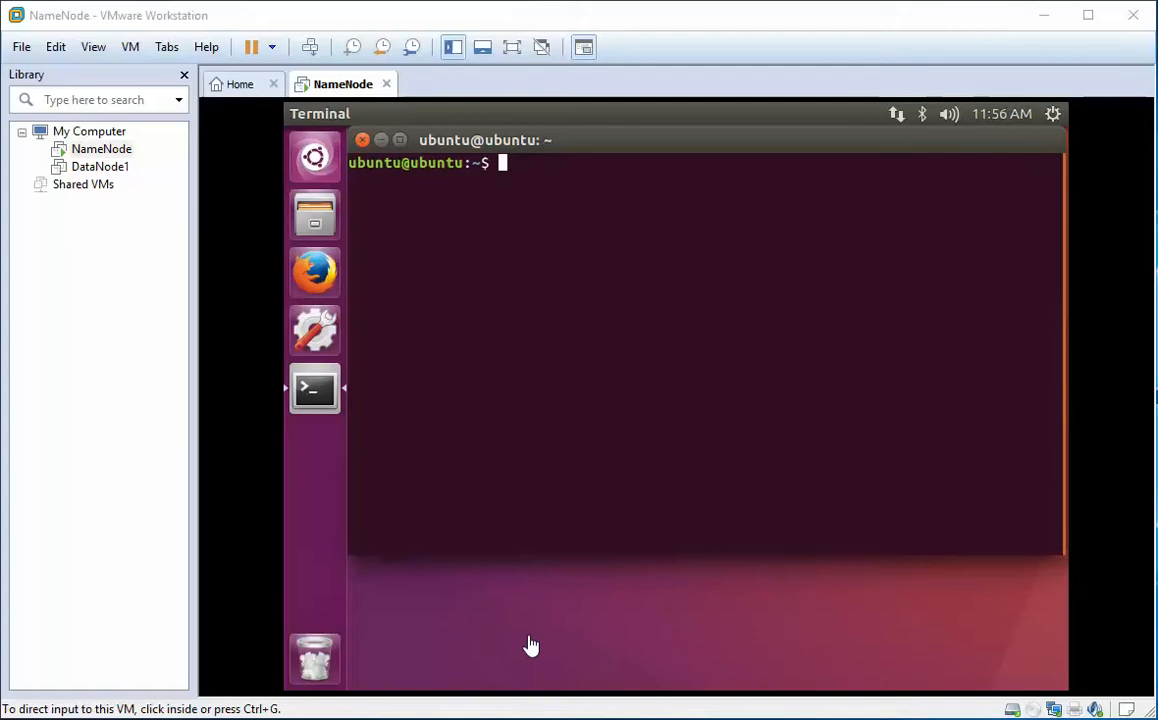
{"action": "mouse_move", "coordinate": [532, 632]}
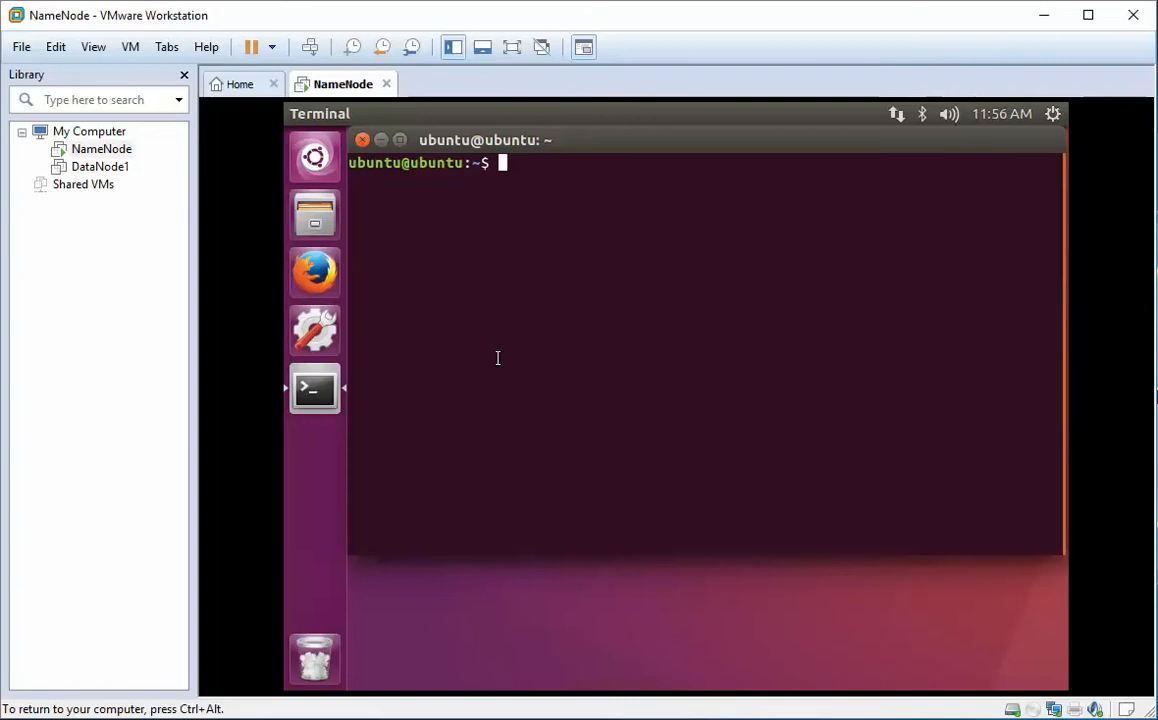
Step: Review the NameNode VM's settings, checking the processor and options pages
{"action": "right_click", "coordinate": [101, 148]}
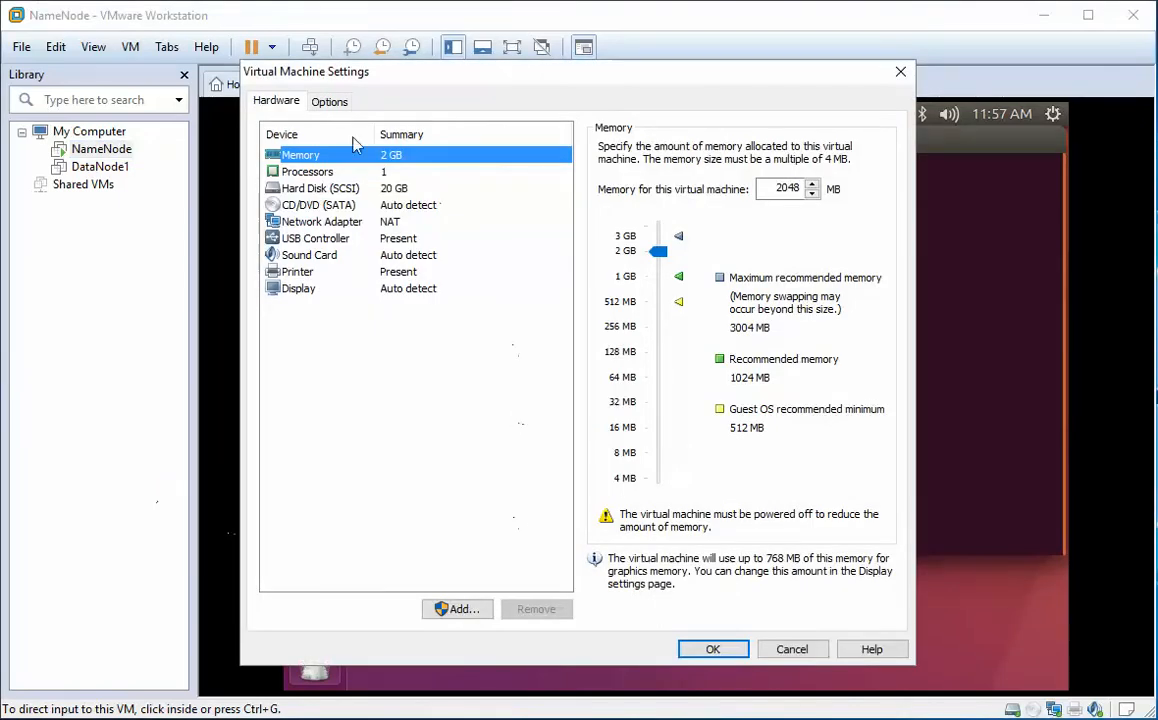
{"action": "mouse_move", "coordinate": [489, 211]}
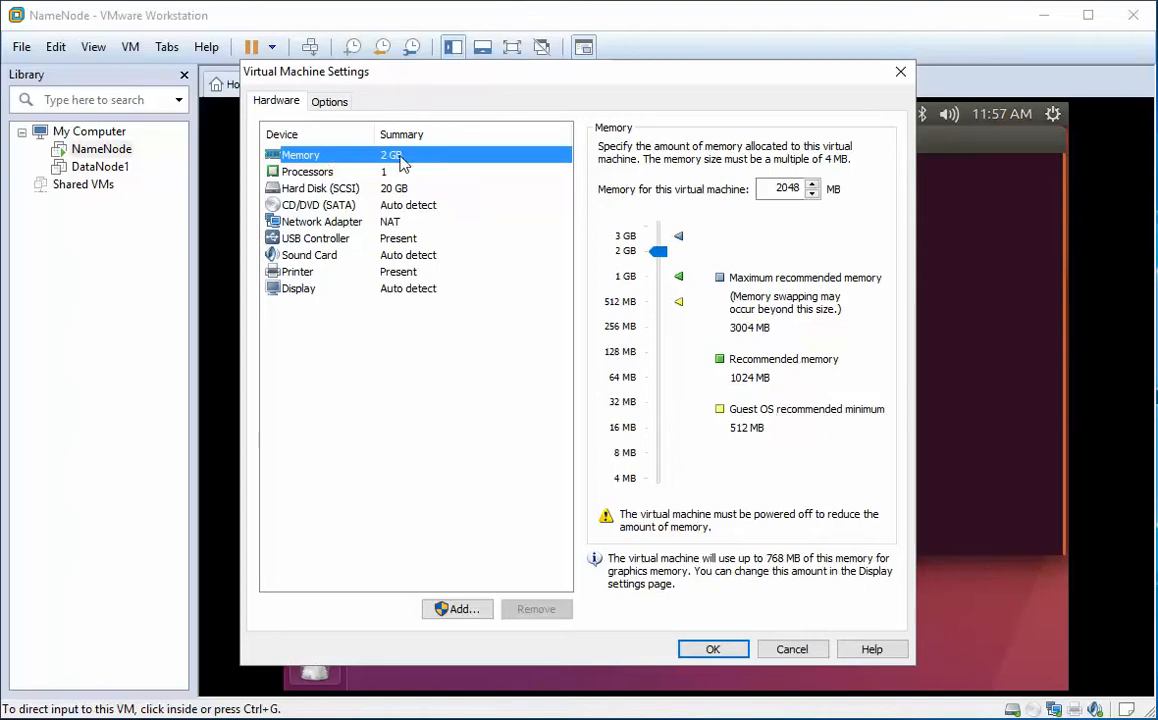
{"action": "left_click", "coordinate": [307, 171]}
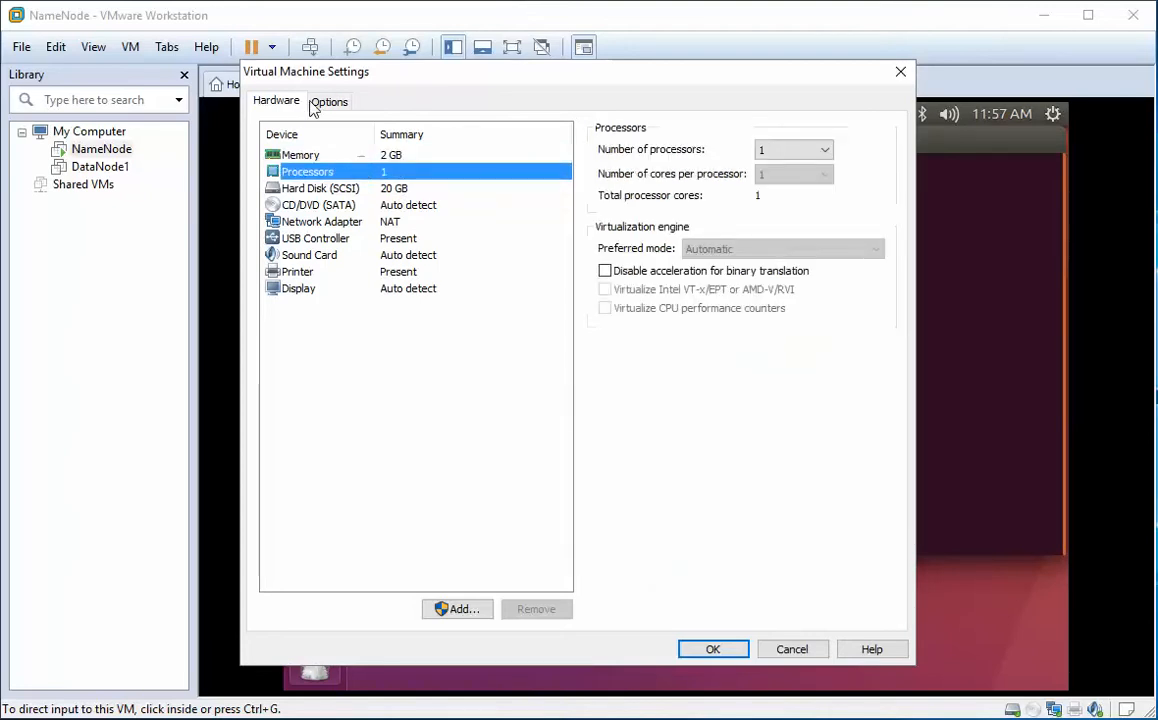
{"action": "left_click", "coordinate": [329, 100]}
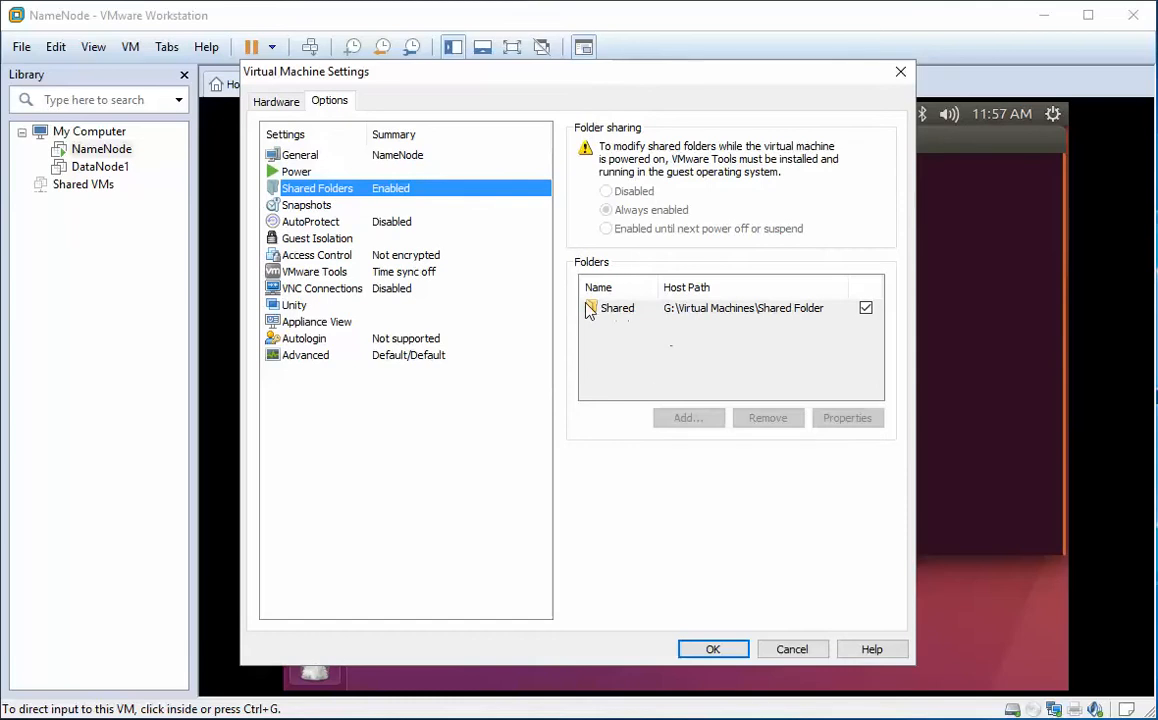
{"action": "mouse_move", "coordinate": [703, 317]}
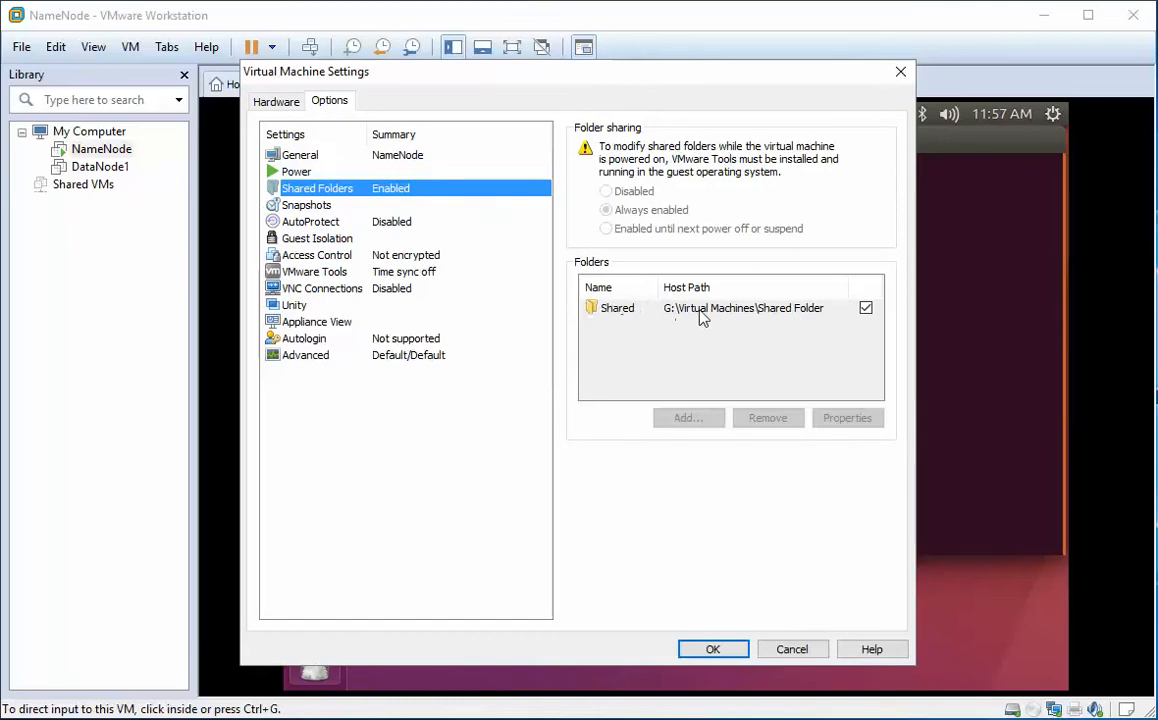
{"action": "mouse_move", "coordinate": [812, 318]}
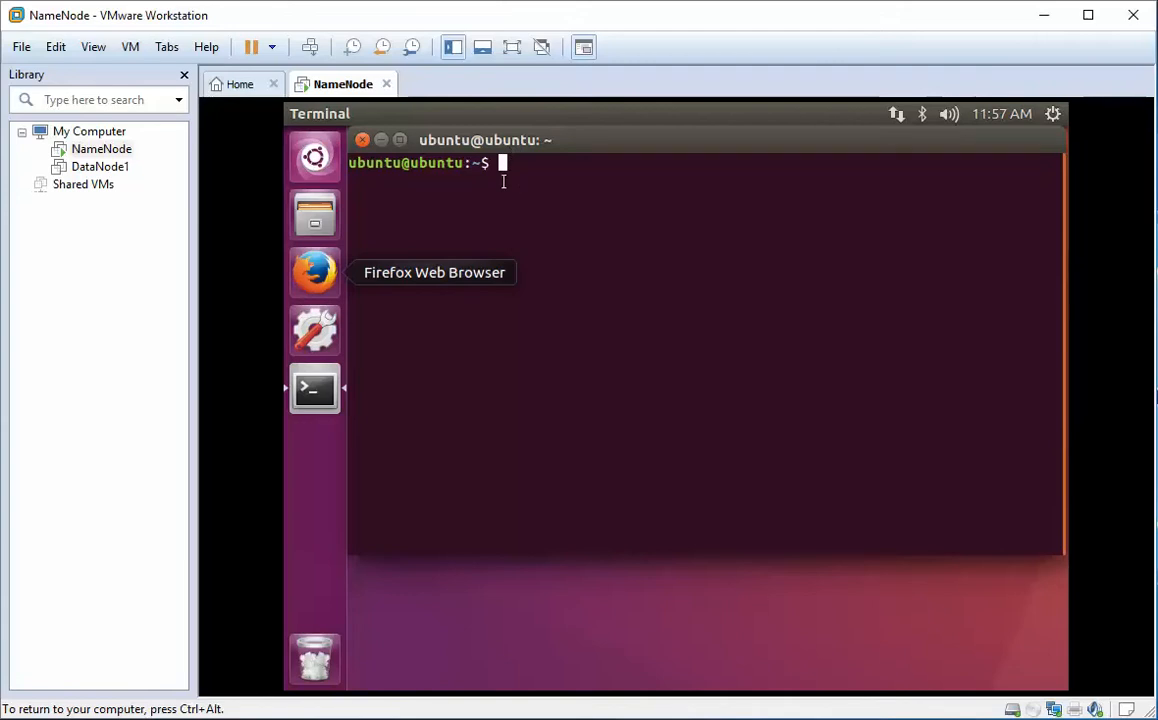
Step: Enter 'sudo apt-get install open-vm-tools' in the Ubuntu guest terminal
{"action": "type", "text": "su"}
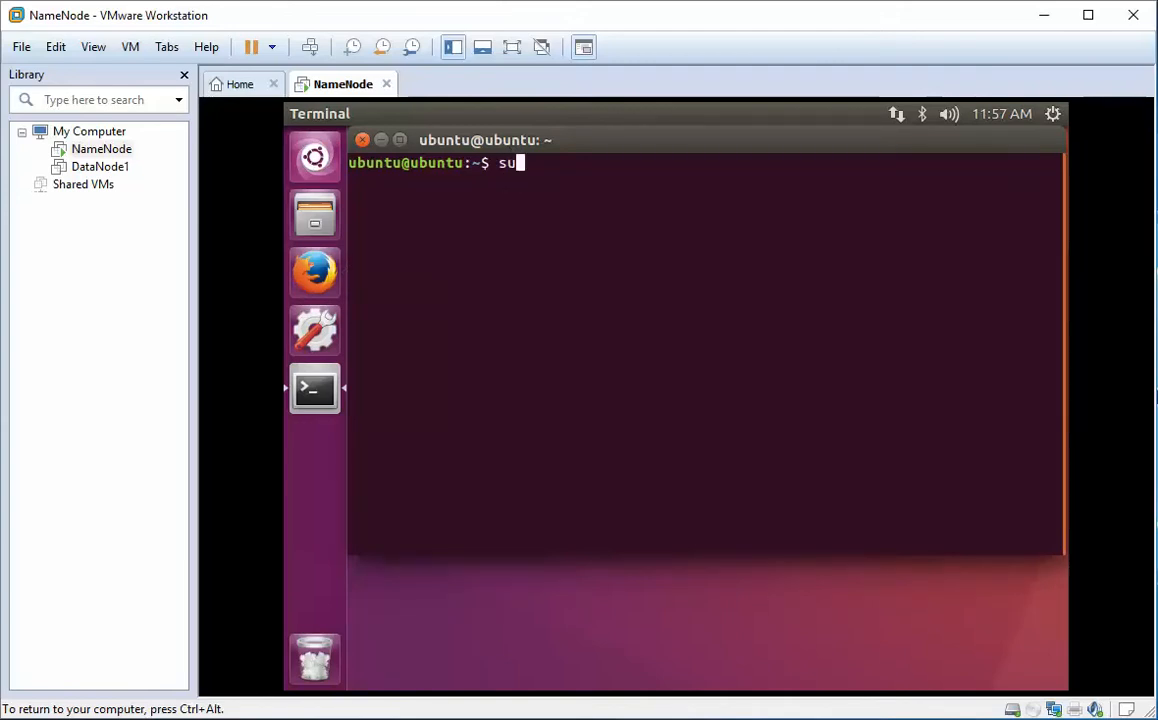
{"action": "type", "text": "do"}
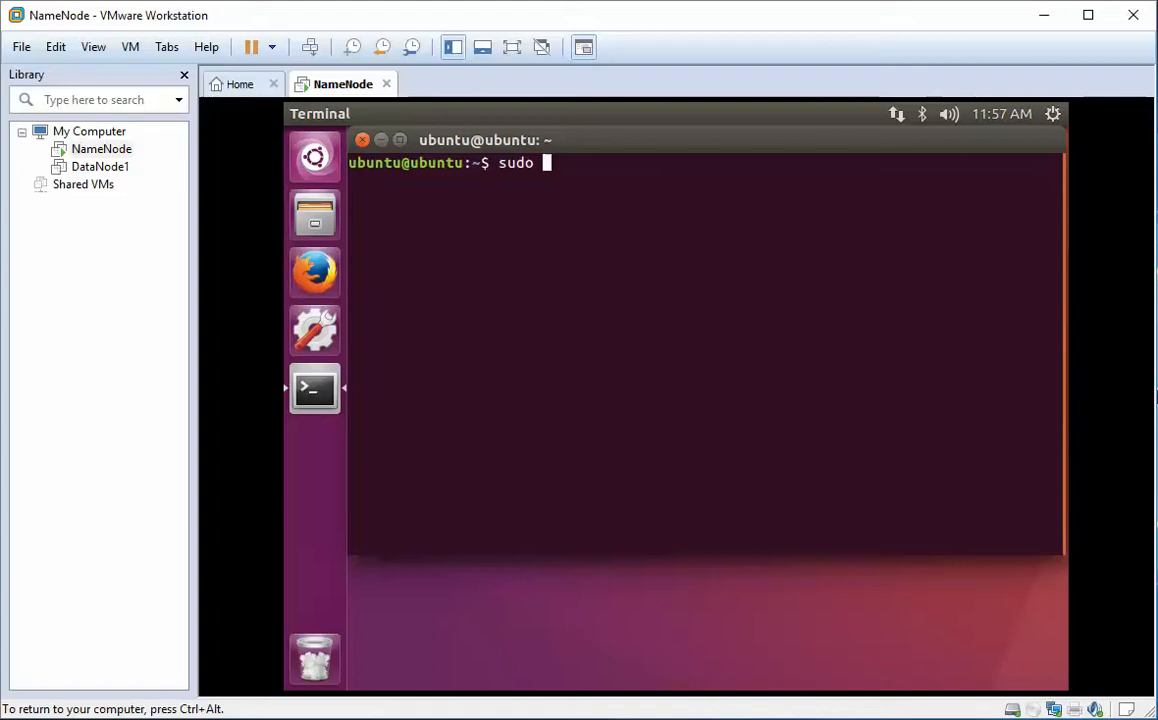
{"action": "type", "text": "apt-get"}
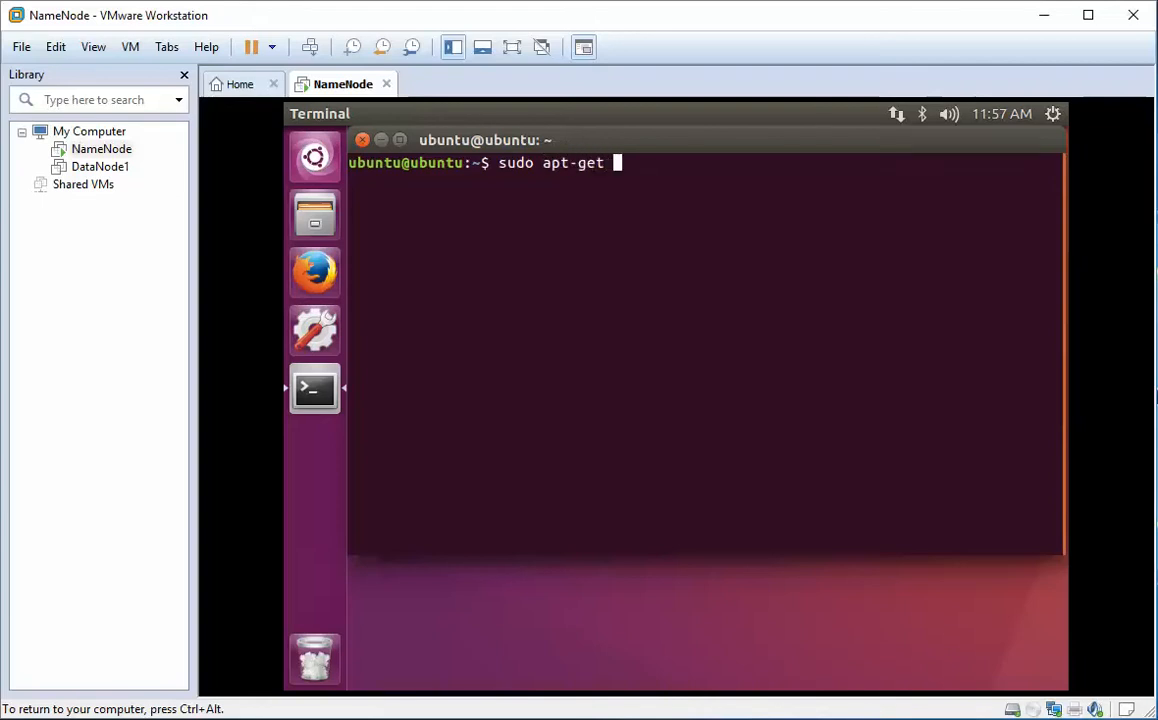
{"action": "type", "text": "install"}
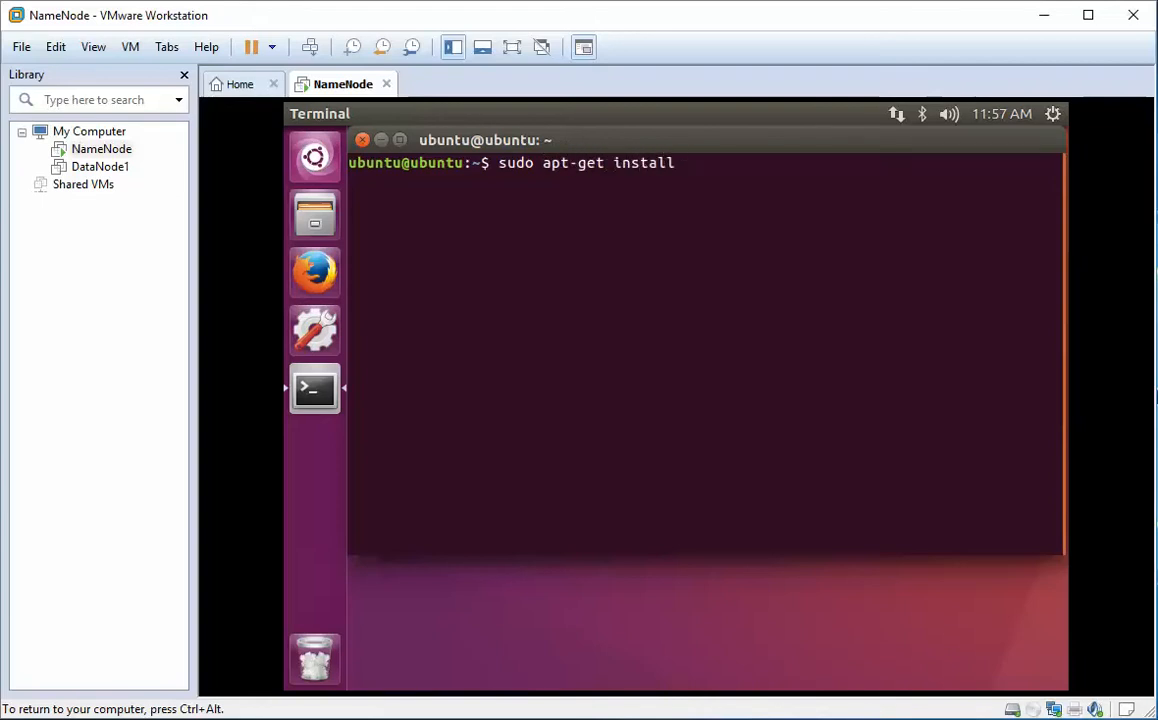
{"action": "type", "text": "open-vm"}
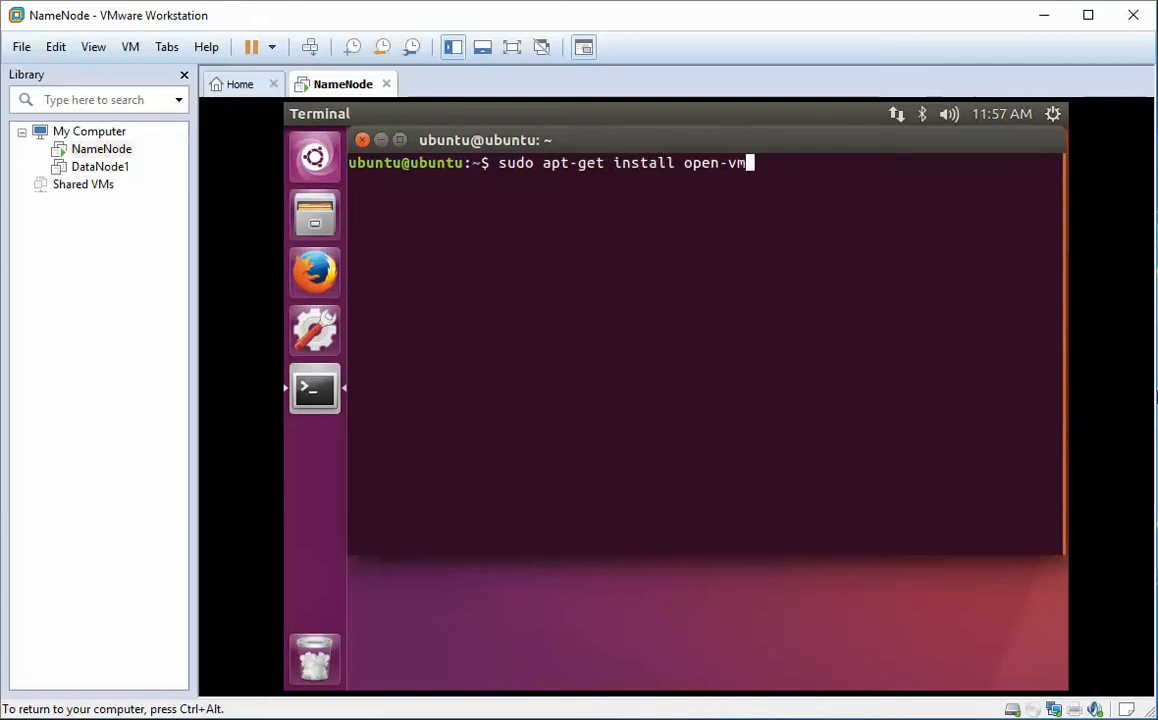
{"action": "type", "text": "-tools"}
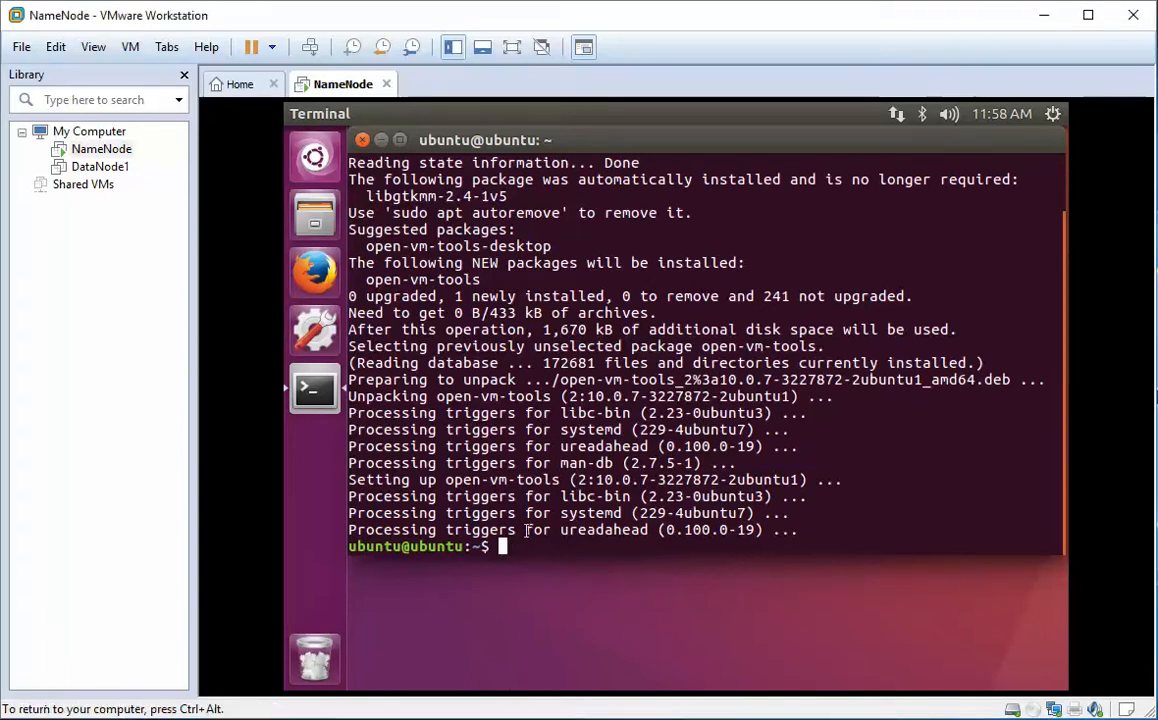
Step: Run 'service open-vm-tools status', confirm it is active, then quit the pager
{"action": "type", "text": "service"}
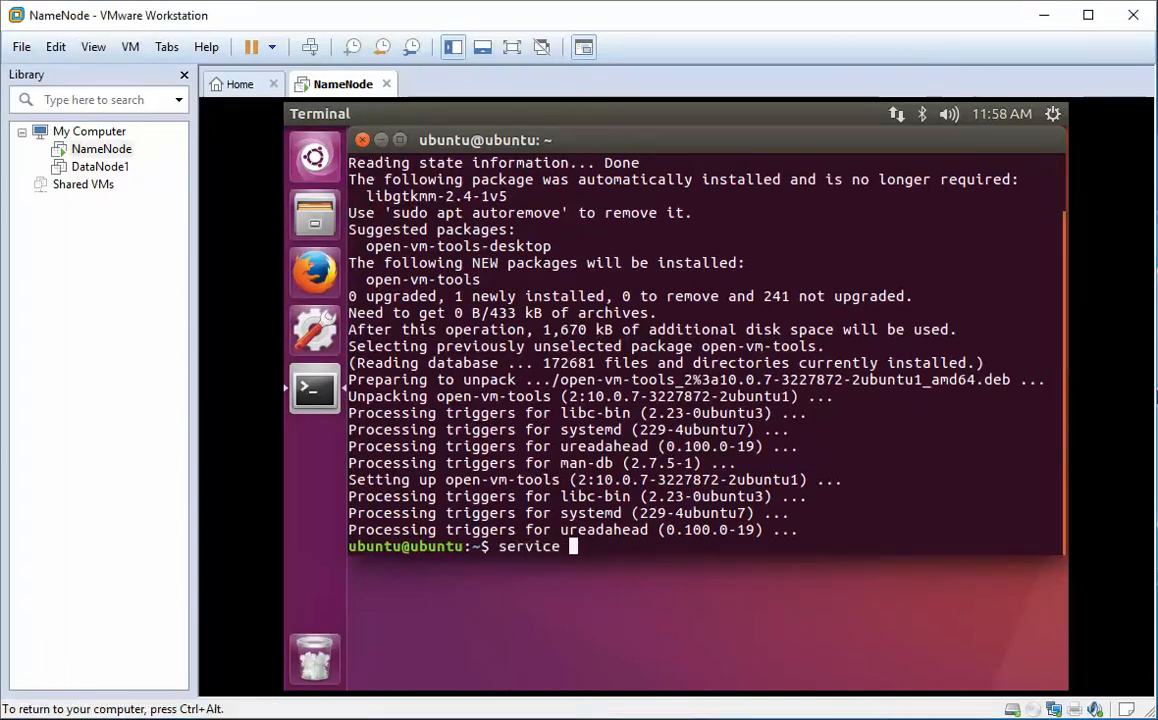
{"action": "type", "text": "open-vm"}
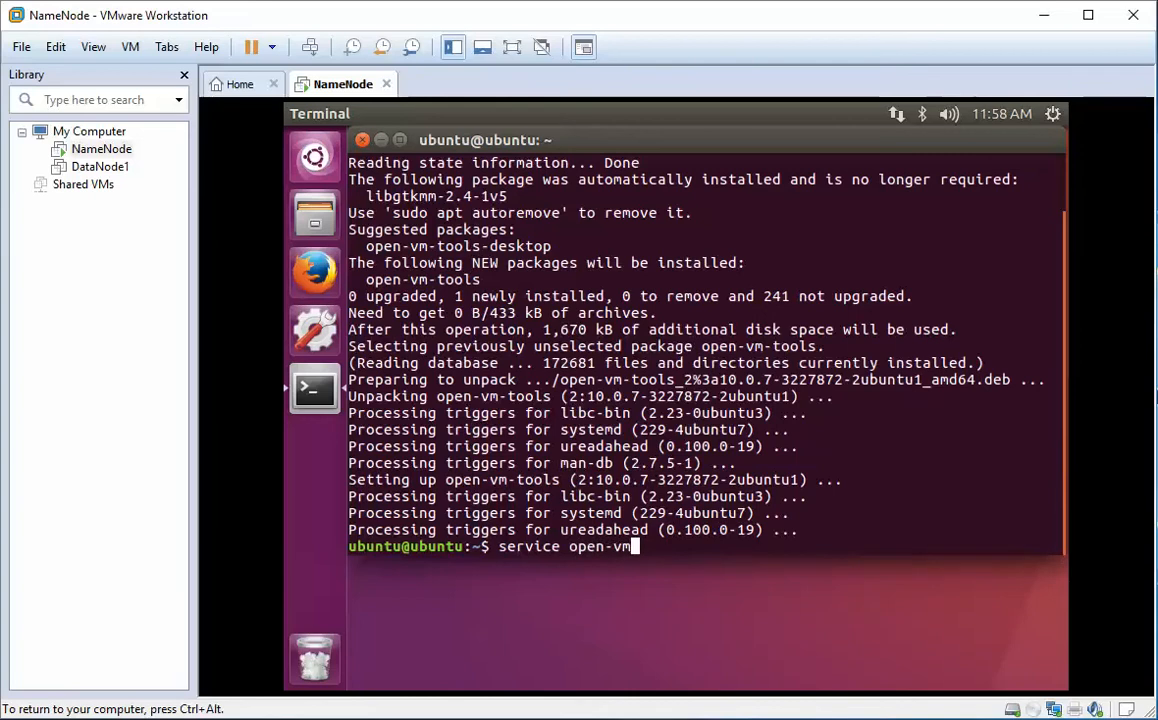
{"action": "type", "text": "tools"}
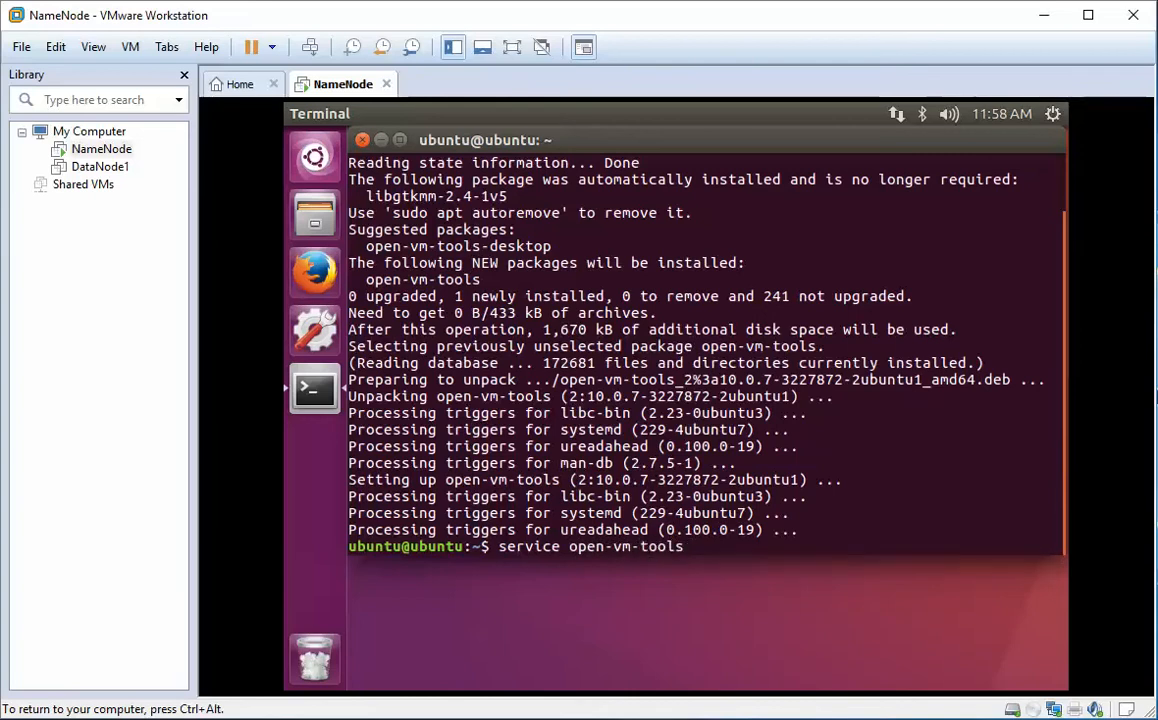
{"action": "type", "text": "status"}
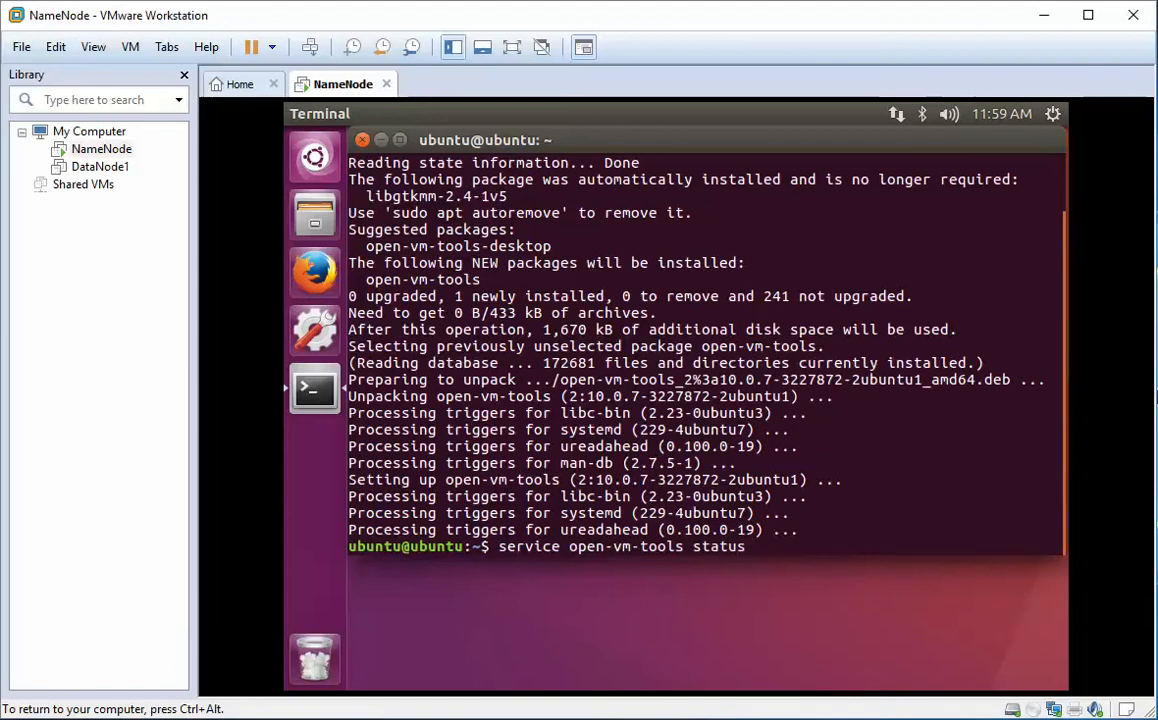
{"action": "key", "text": "Return"}
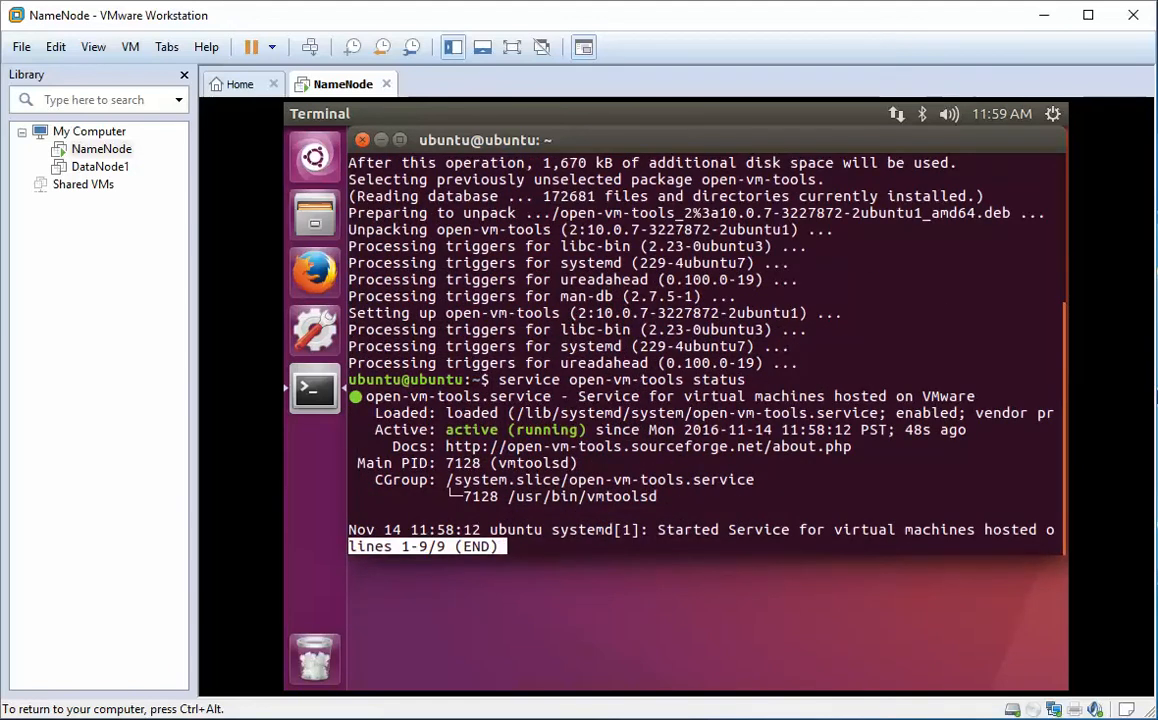
{"action": "key", "text": "q"}
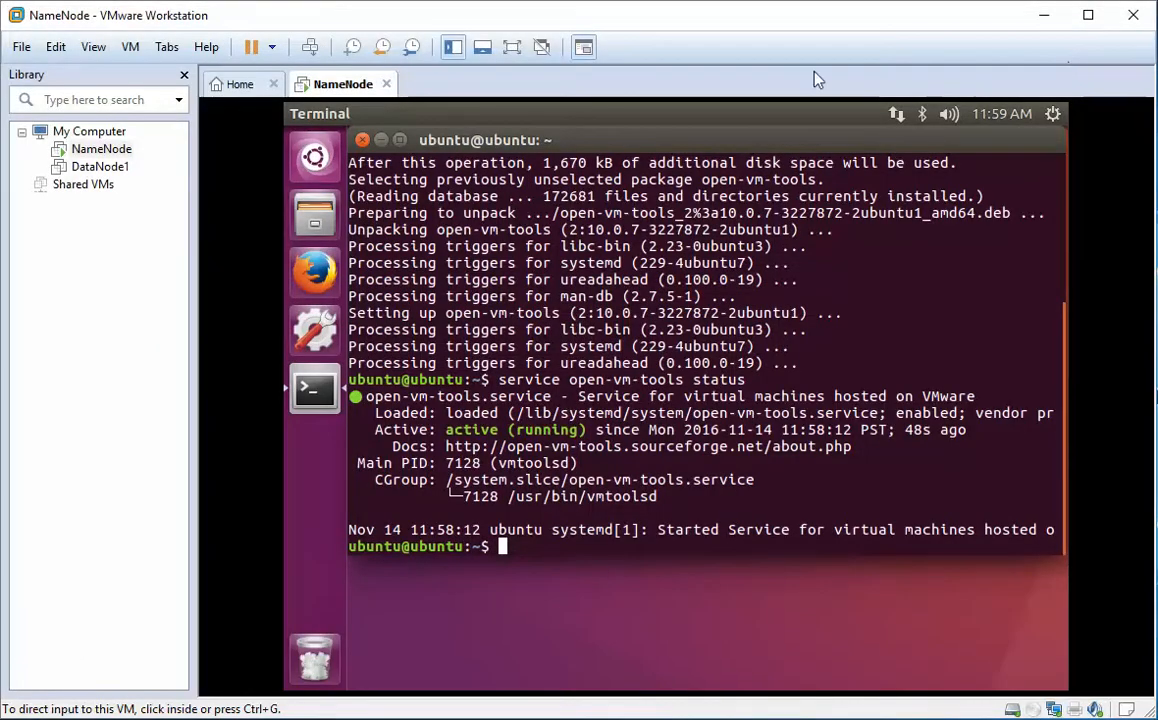
Step: Run vmware-hgfsclient in the guest to list the host share 'Shared'
{"action": "left_click", "coordinate": [56, 46]}
{"action": "type", "text": "vmware-hgfsclient WinLinShare"}
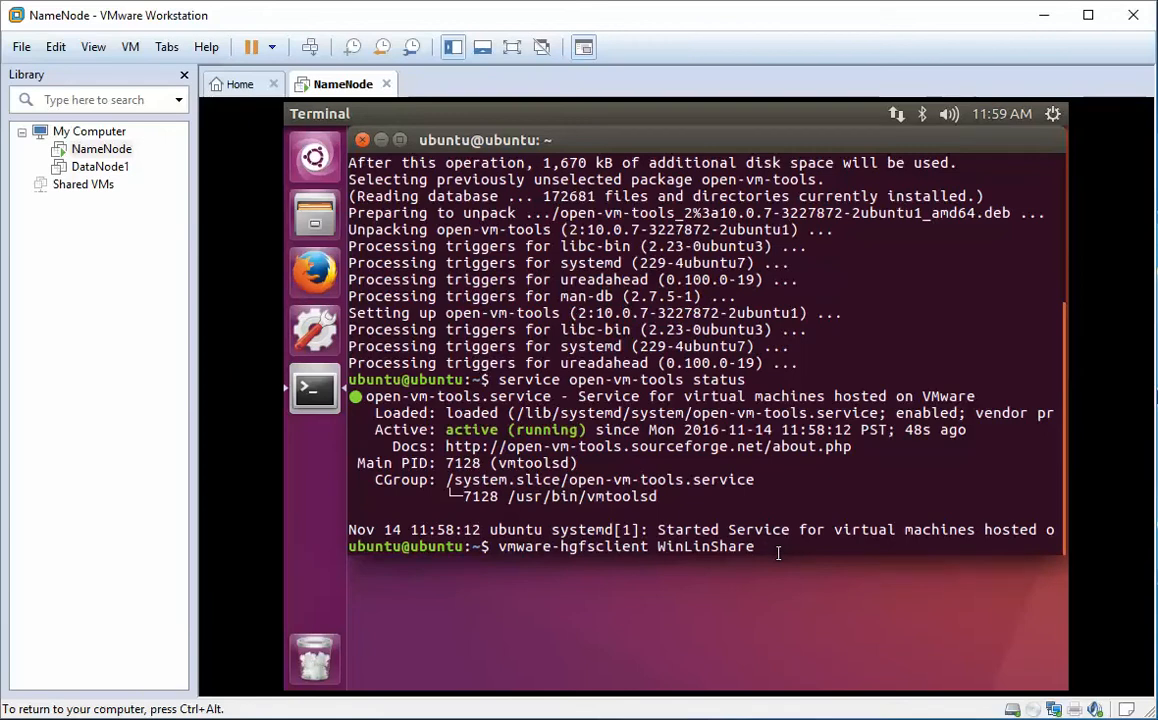
{"action": "key", "text": "Return"}
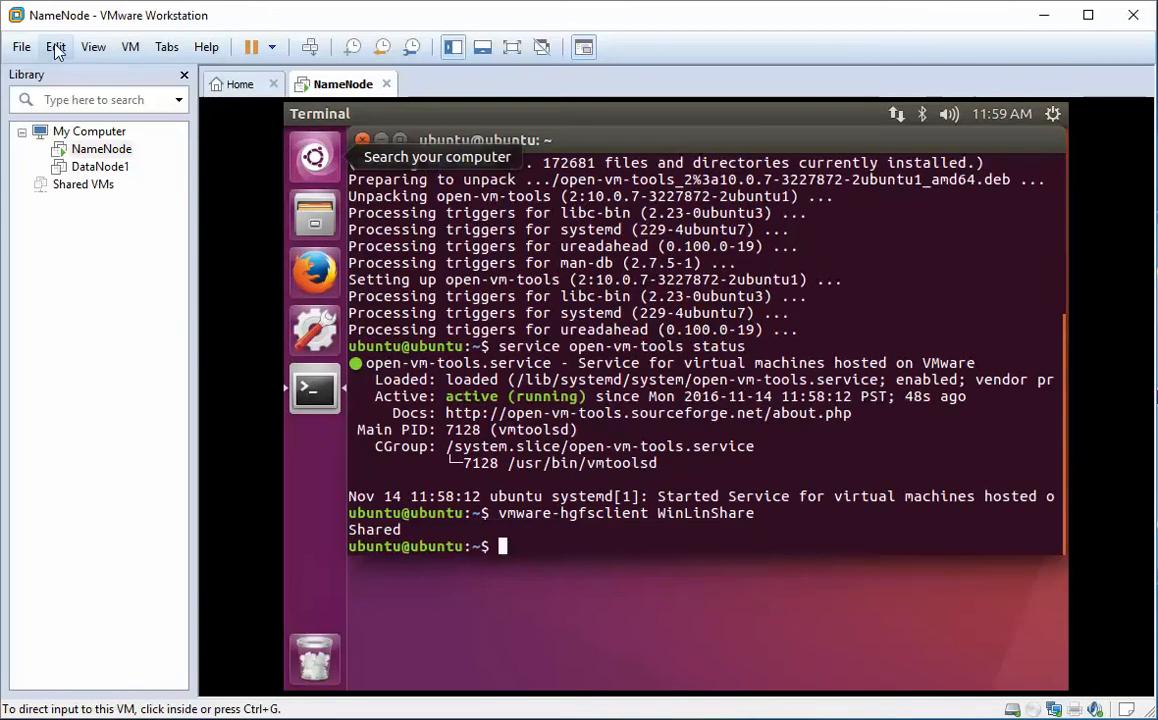
Step: Run 'sudo vmware-config-tools.pl', answering y to overwrites and yes to Host-Guest Filesystem
{"action": "type", "text": "sudo vmware-config-tools.pl"}
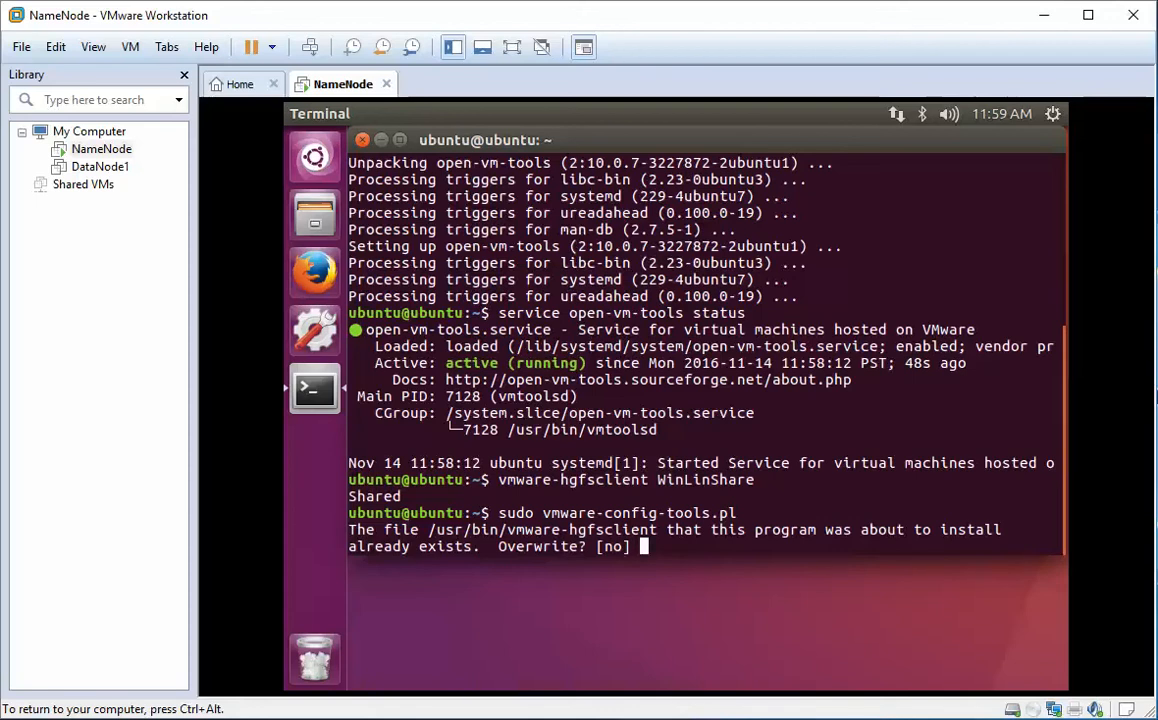
{"action": "type", "text": "y"}
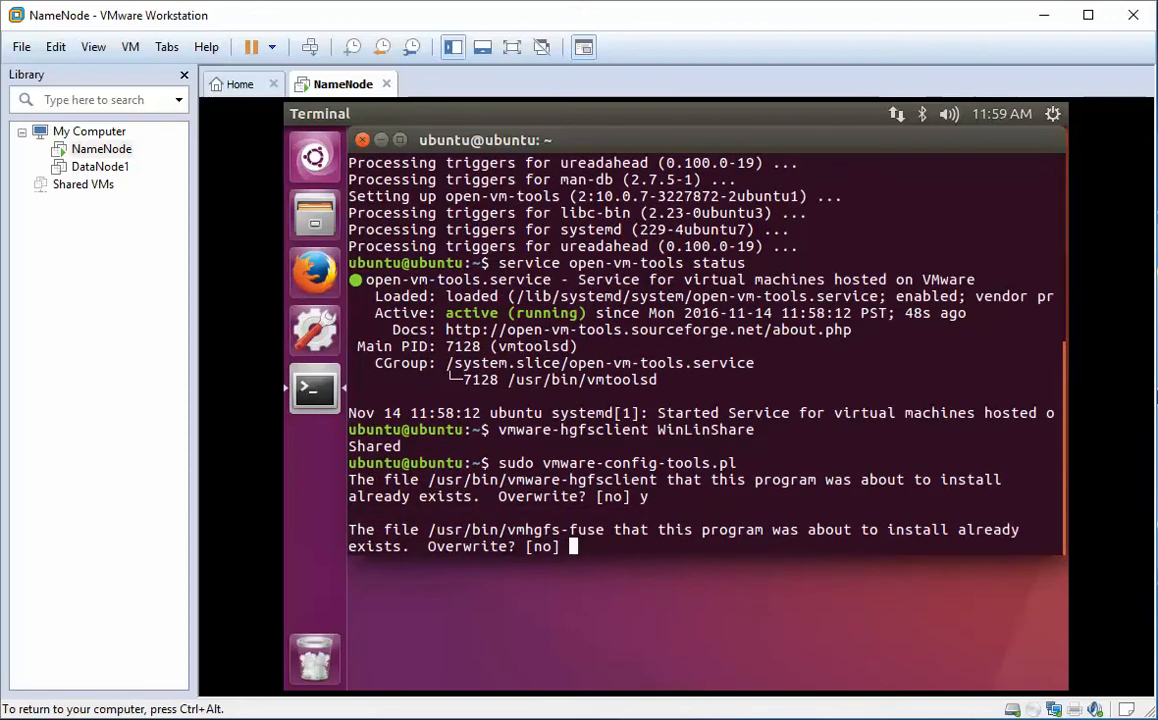
{"action": "type", "text": "y"}
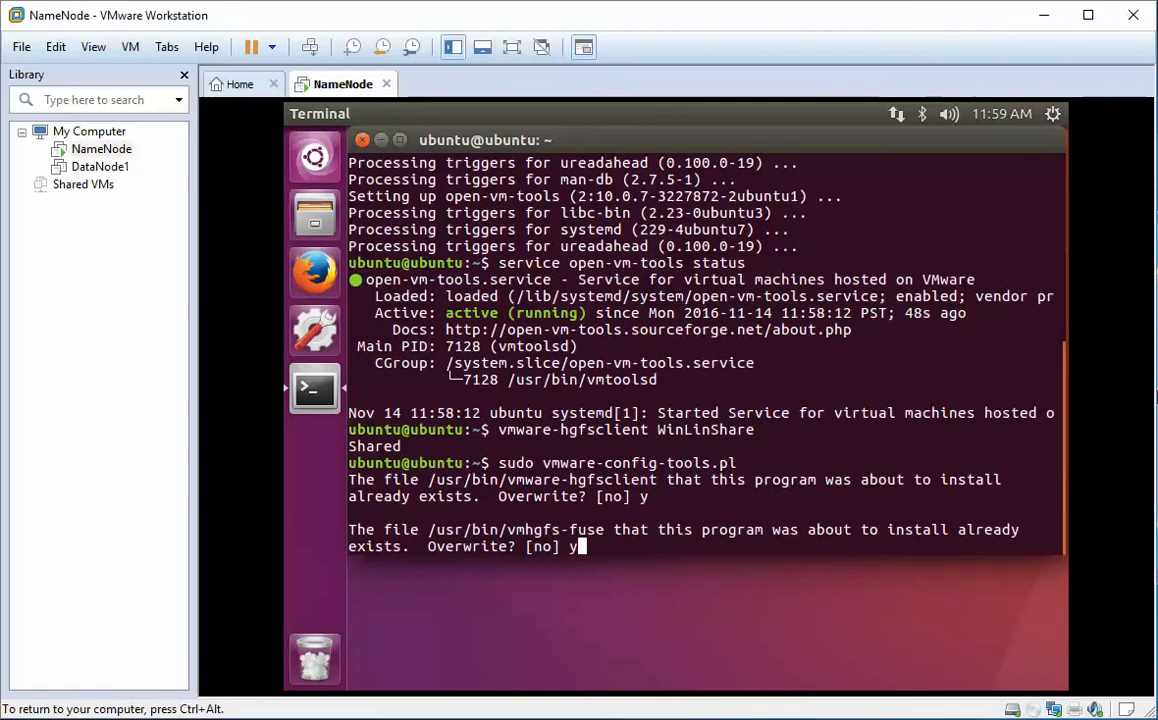
{"action": "key", "text": "Return"}
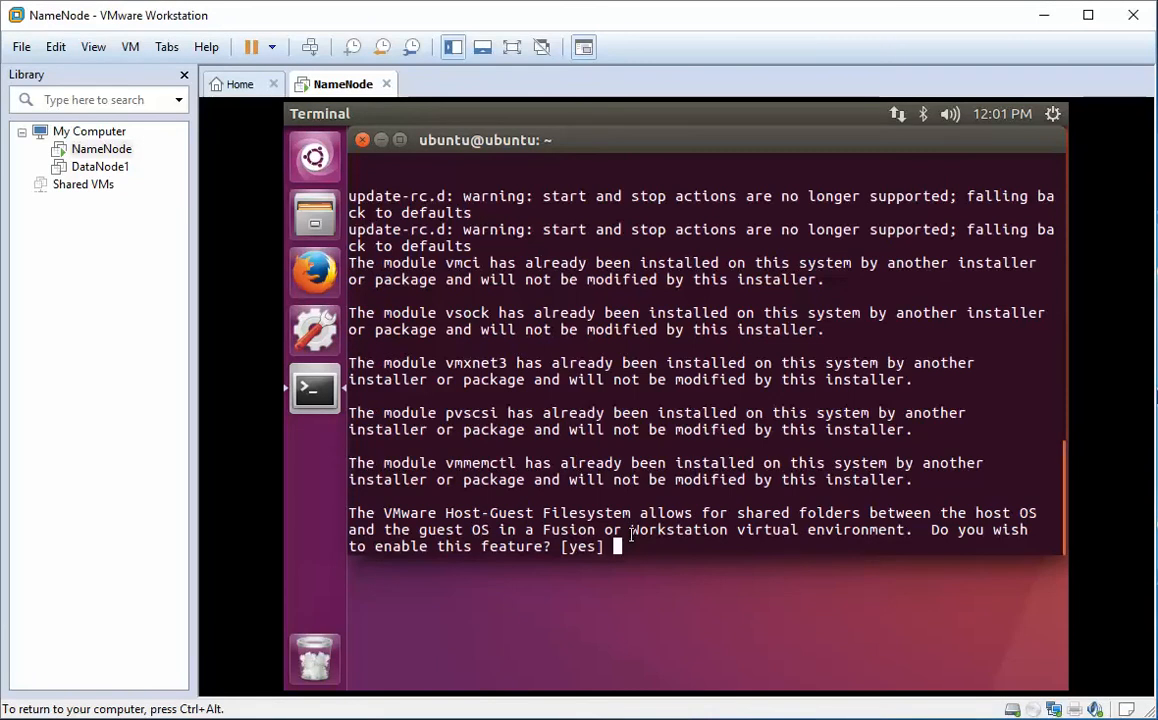
{"action": "type", "text": "yes"}
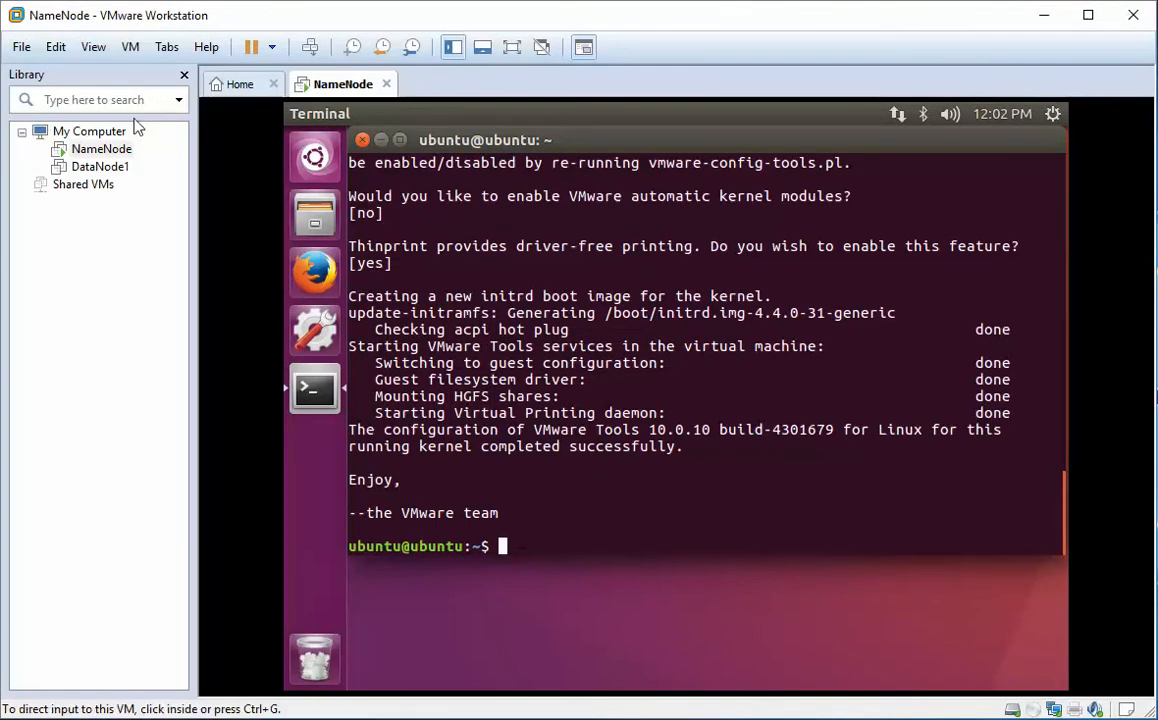
Step: Symlink /mnt/hgfs/Shared to ~/Desktop/Shared with 'ln -s'
{"action": "type", "text": "ln -s /mnt/hgfs/shared ~"}
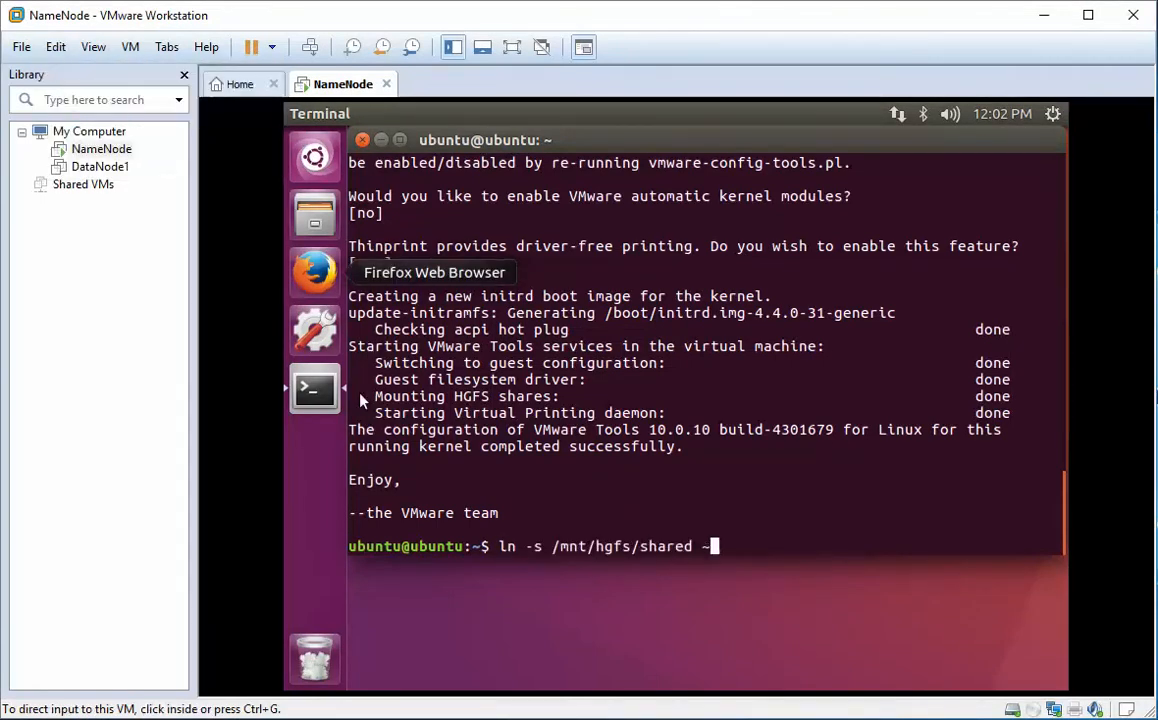
{"action": "type", "text": "~/Desktop/Shared"}
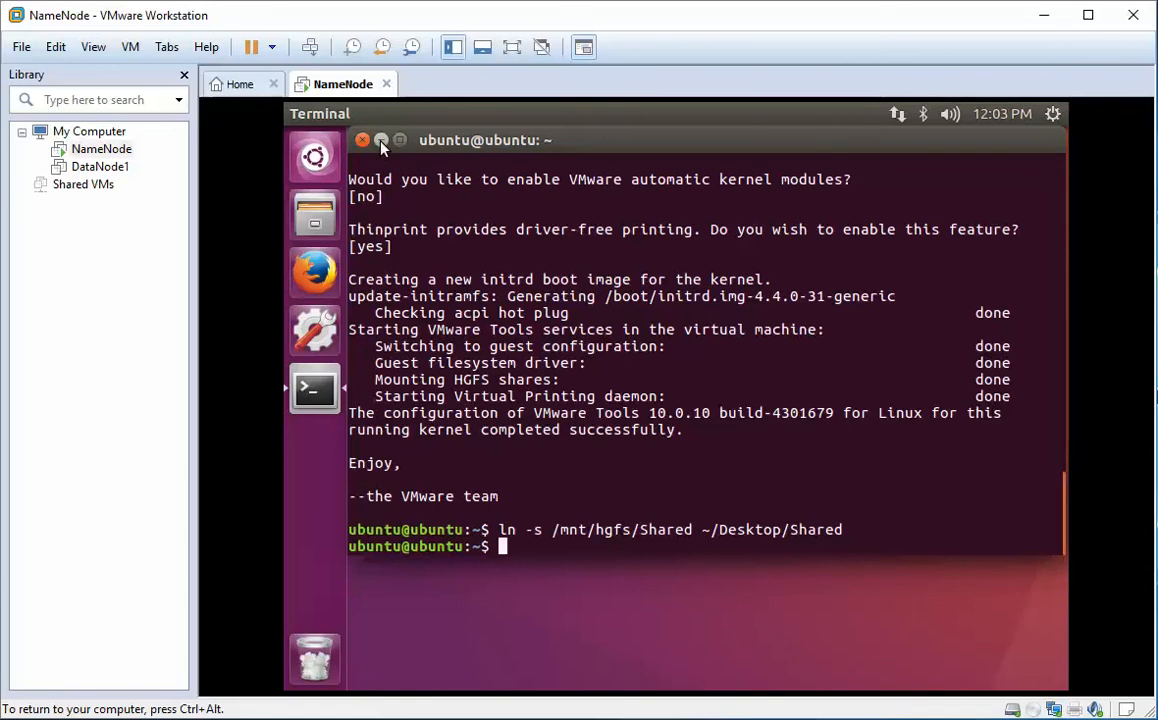
Step: Minimize the terminal and open the Shared link on the Ubuntu desktop
{"action": "left_click", "coordinate": [381, 140]}
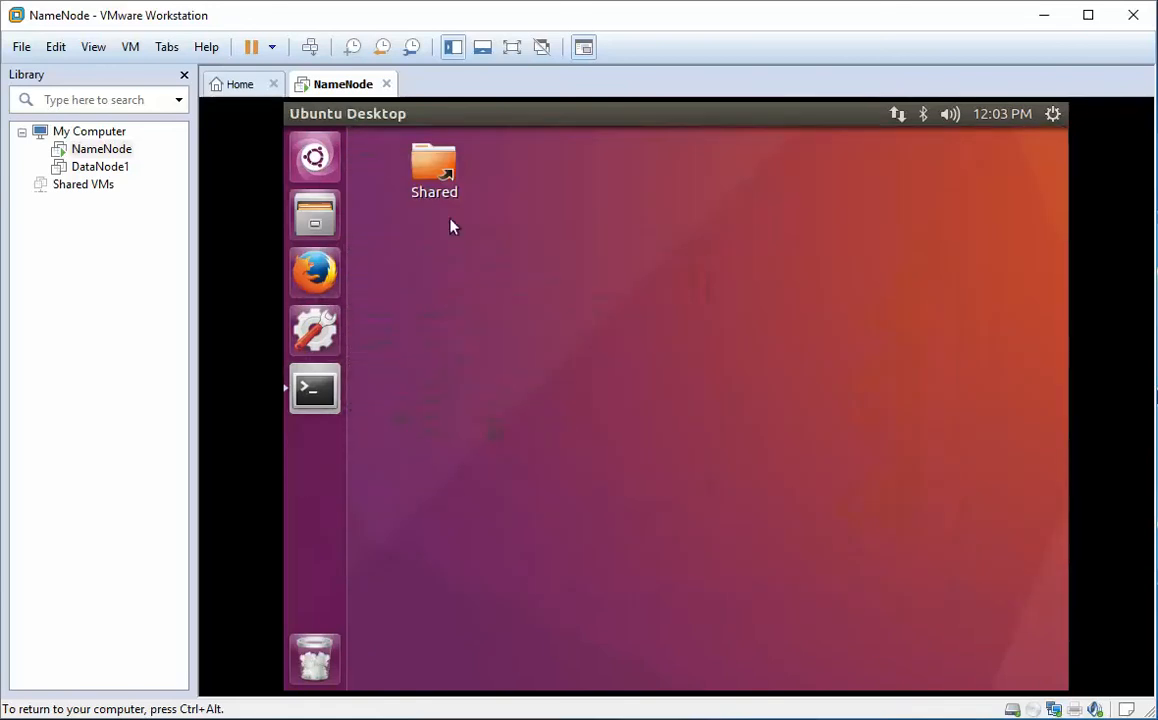
{"action": "left_click", "coordinate": [433, 165]}
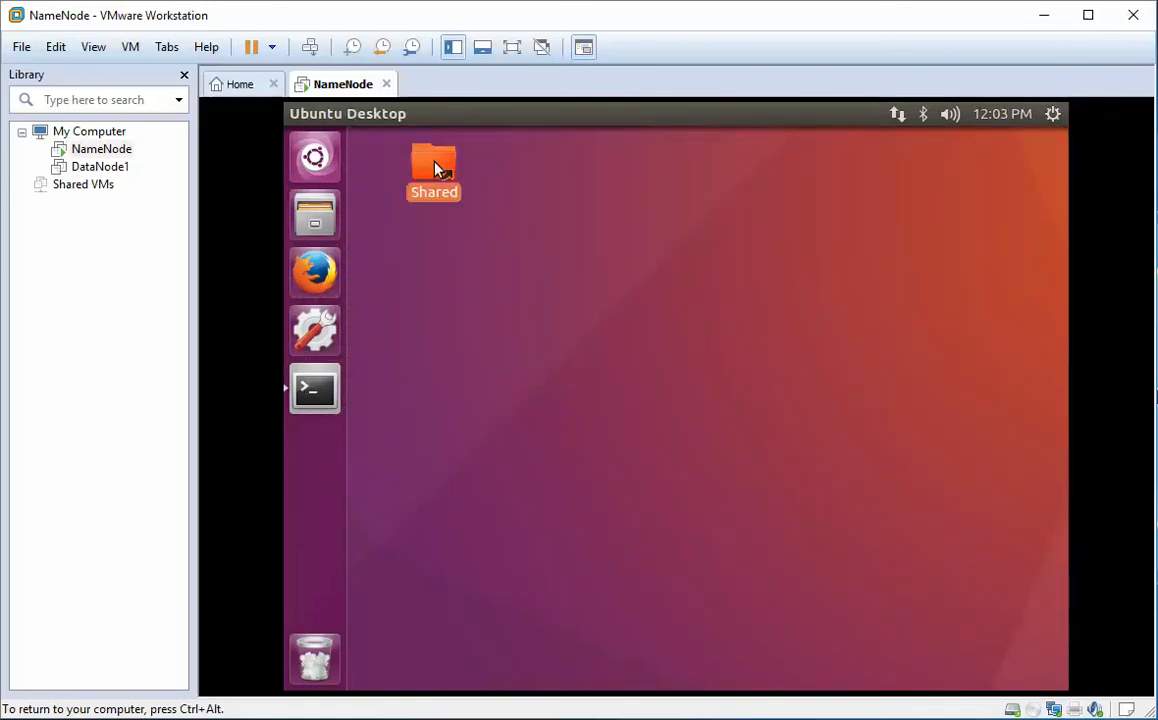
{"action": "double_click", "coordinate": [433, 170]}
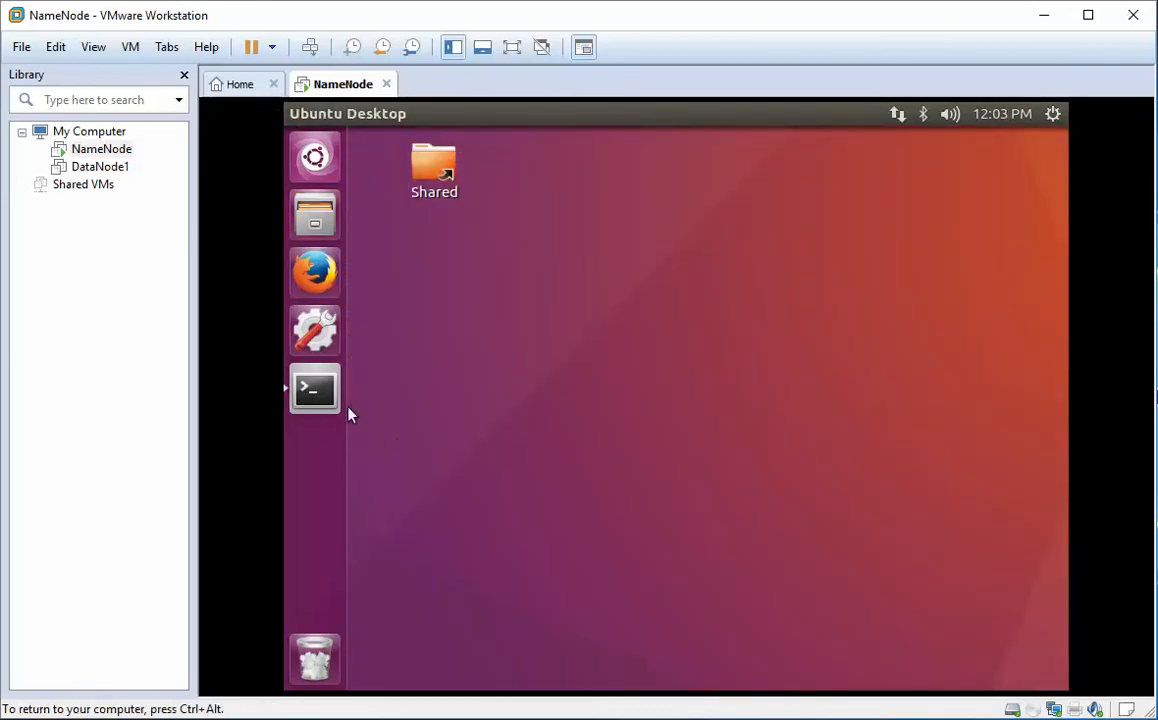
Step: Bring the terminal back and enter 'reboot' at the prompt
{"action": "left_click", "coordinate": [314, 388]}
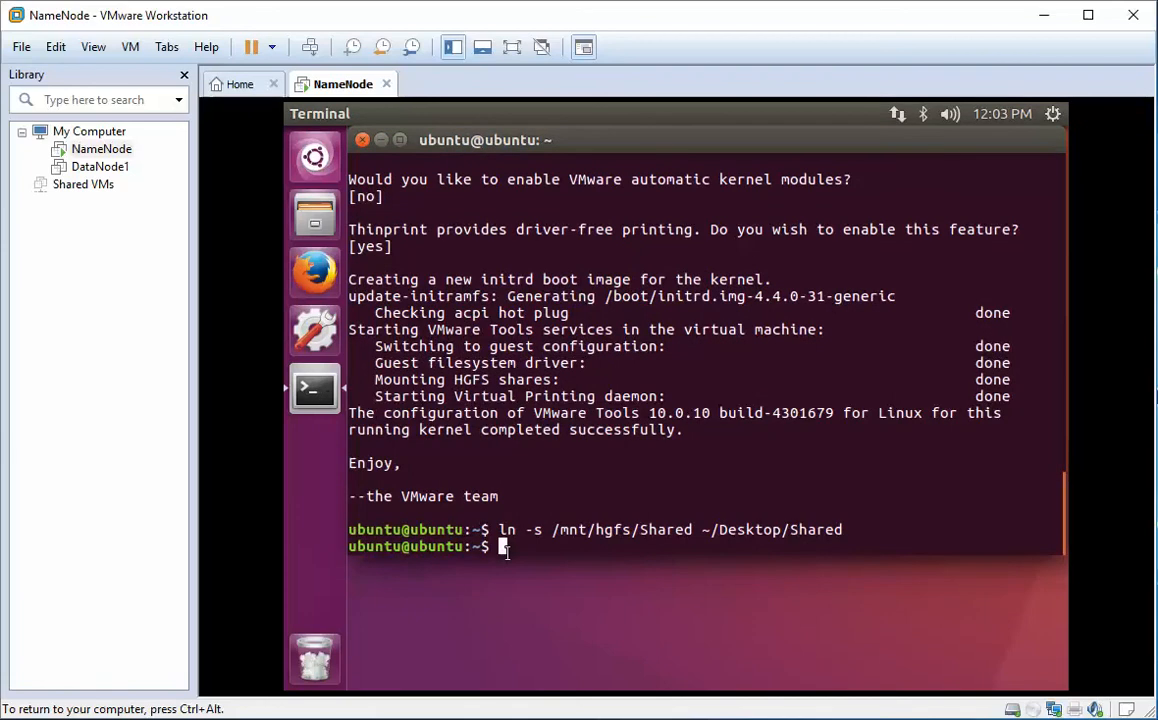
{"action": "type", "text": "re"}
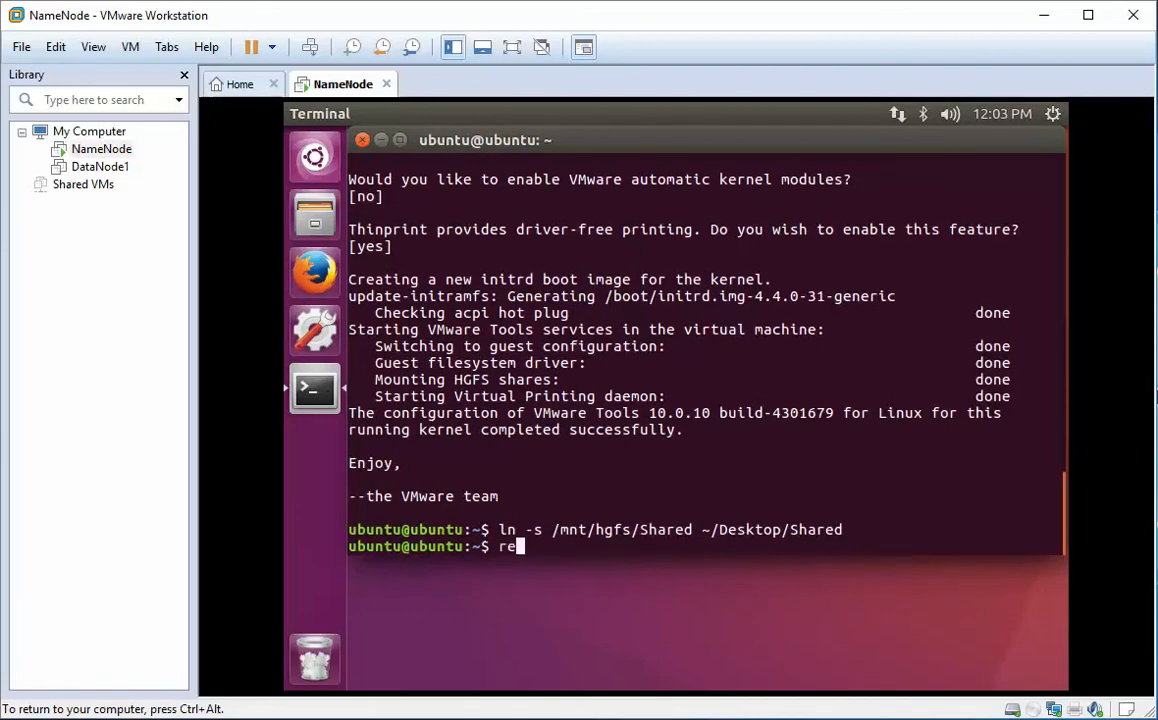
{"action": "type", "text": "boot"}
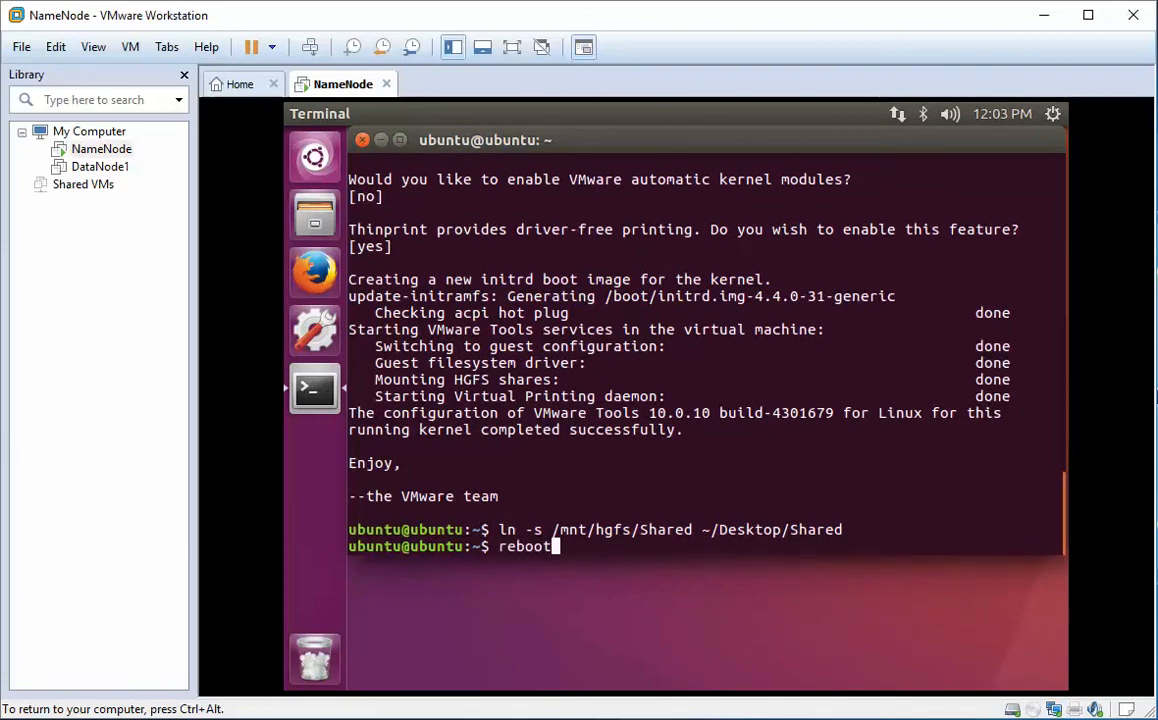